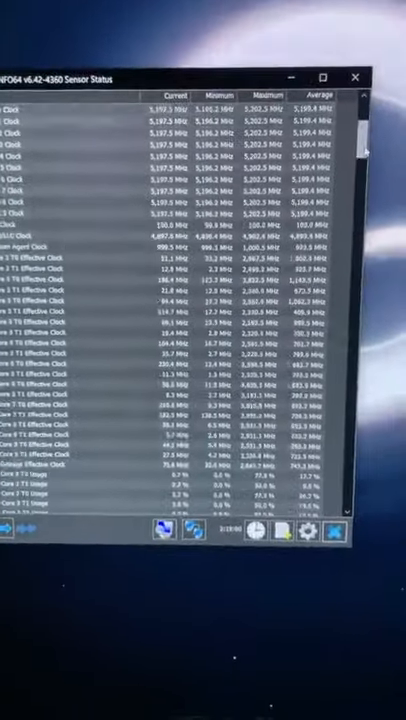
scroll(down, 3)
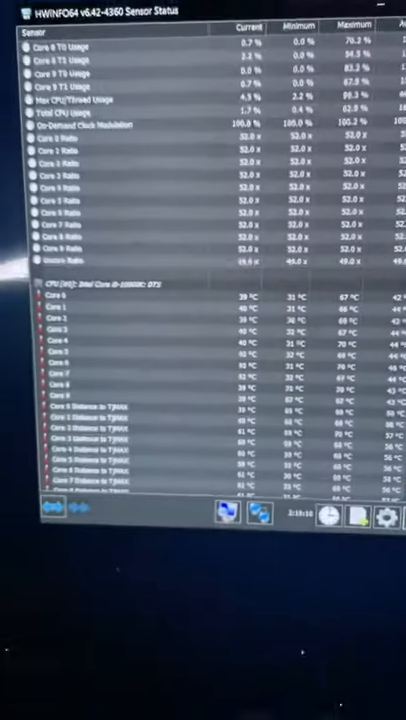
scroll(down, 3)
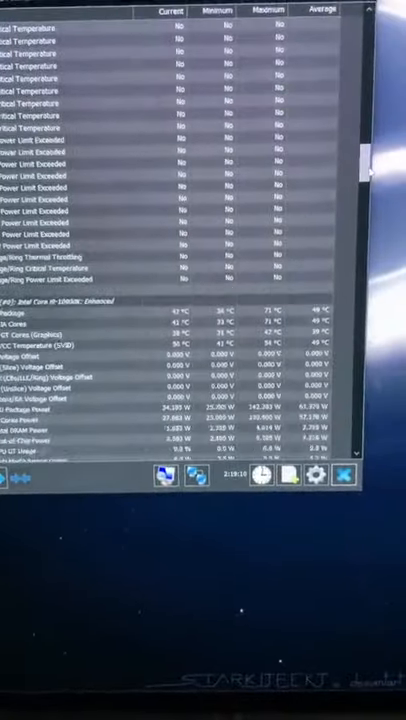